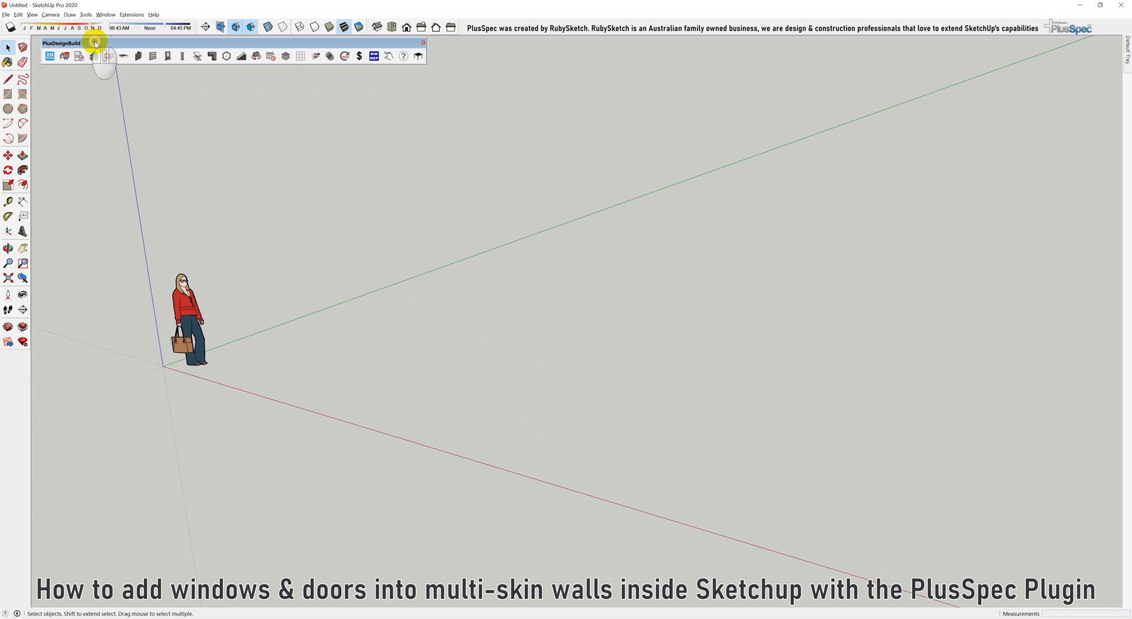
# Step: Draw a zigzag run of Wainscot (Split) PlusSpec walls beside the rectangular enclosure
pyautogui.click(106, 56)
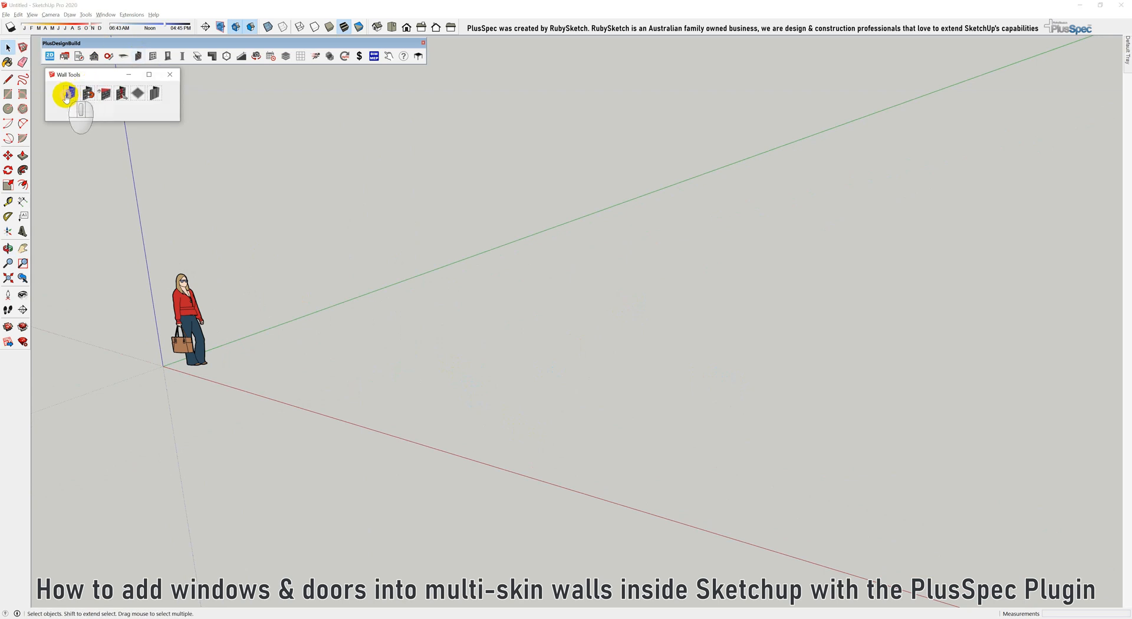
pyautogui.click(65, 92)
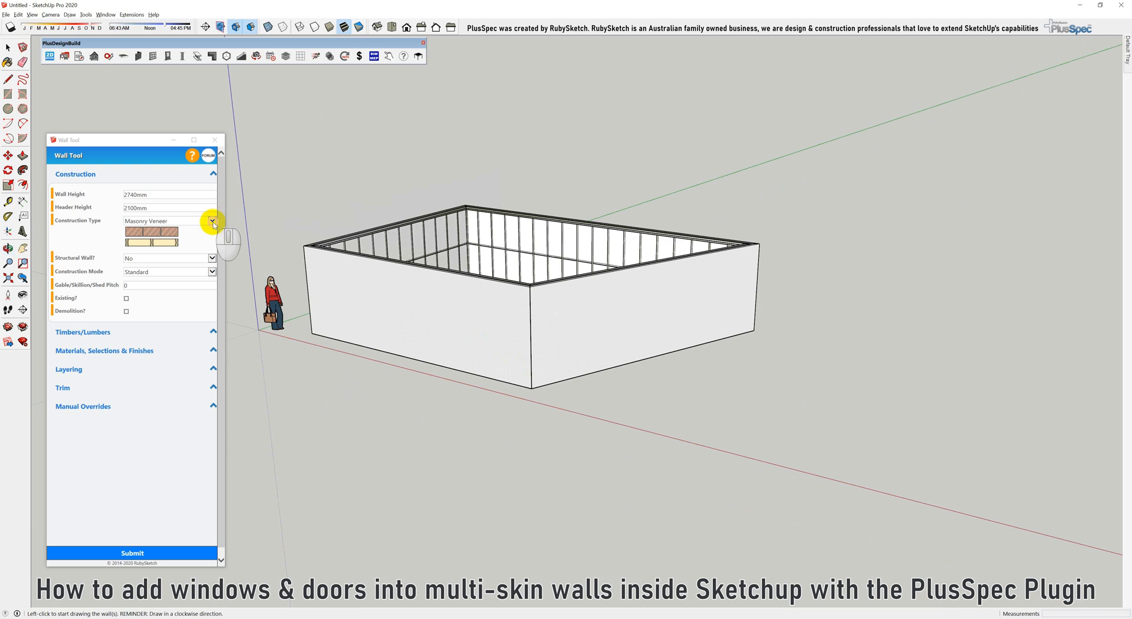
pyautogui.click(212, 220)
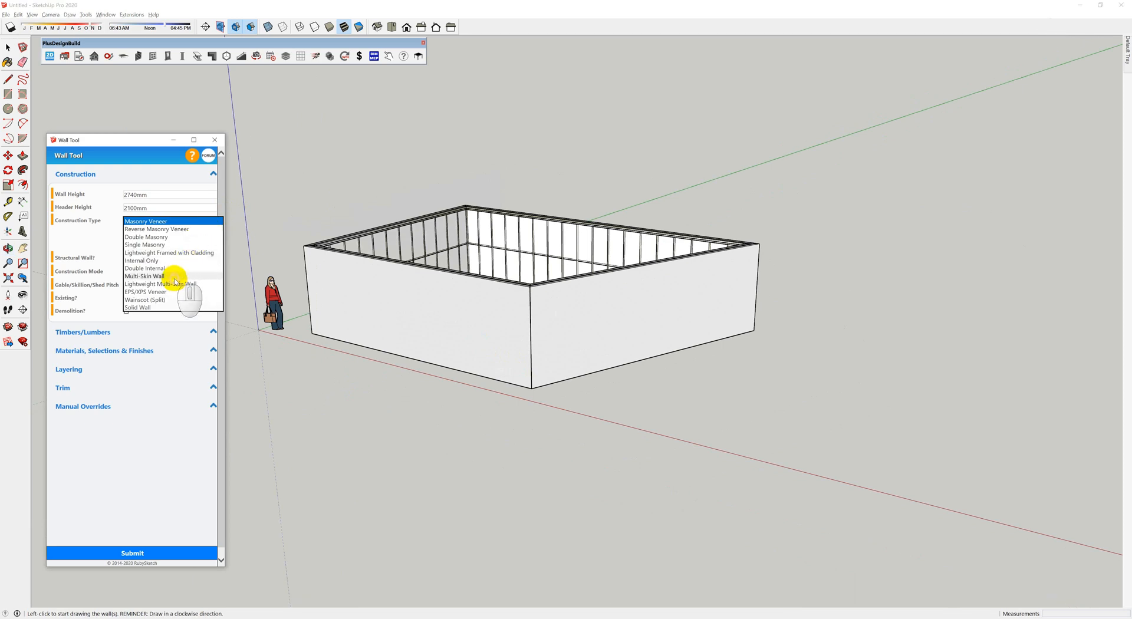
pyautogui.click(144, 221)
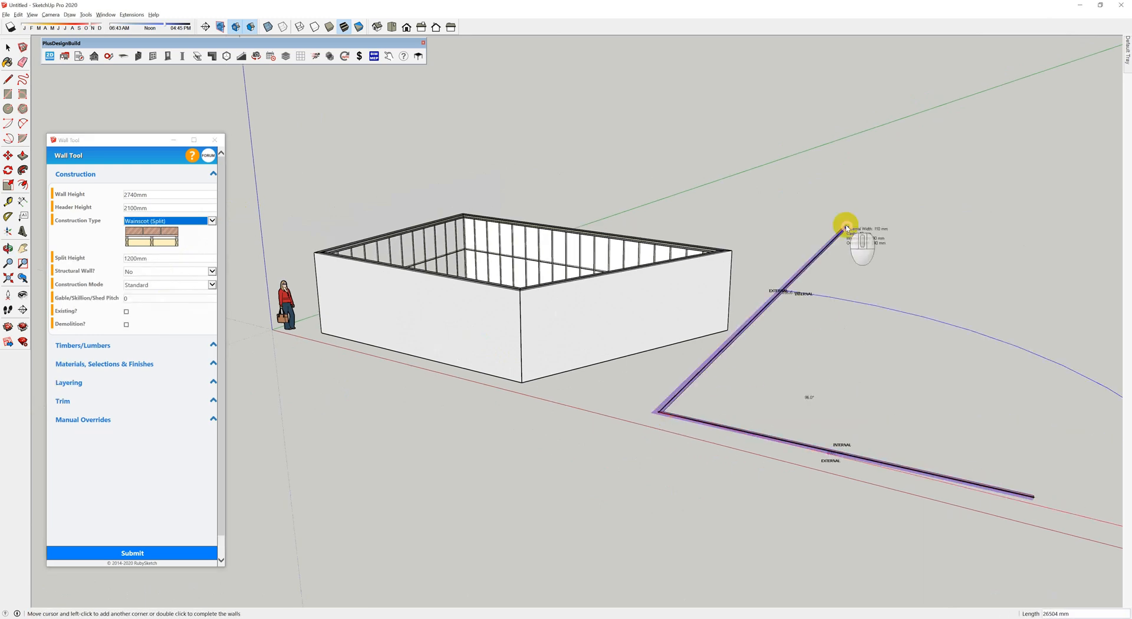
pyautogui.click(845, 225)
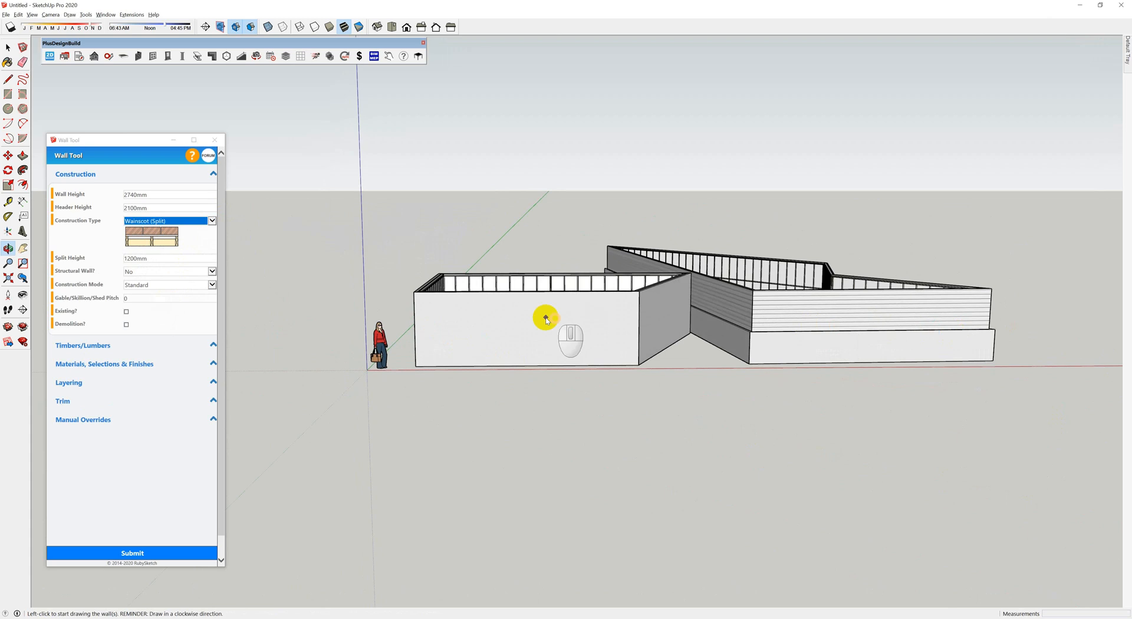
# Step: Add two square windows to the front wall using WINDOWS/DOORS > Add Window
pyautogui.rightClick(545, 319)
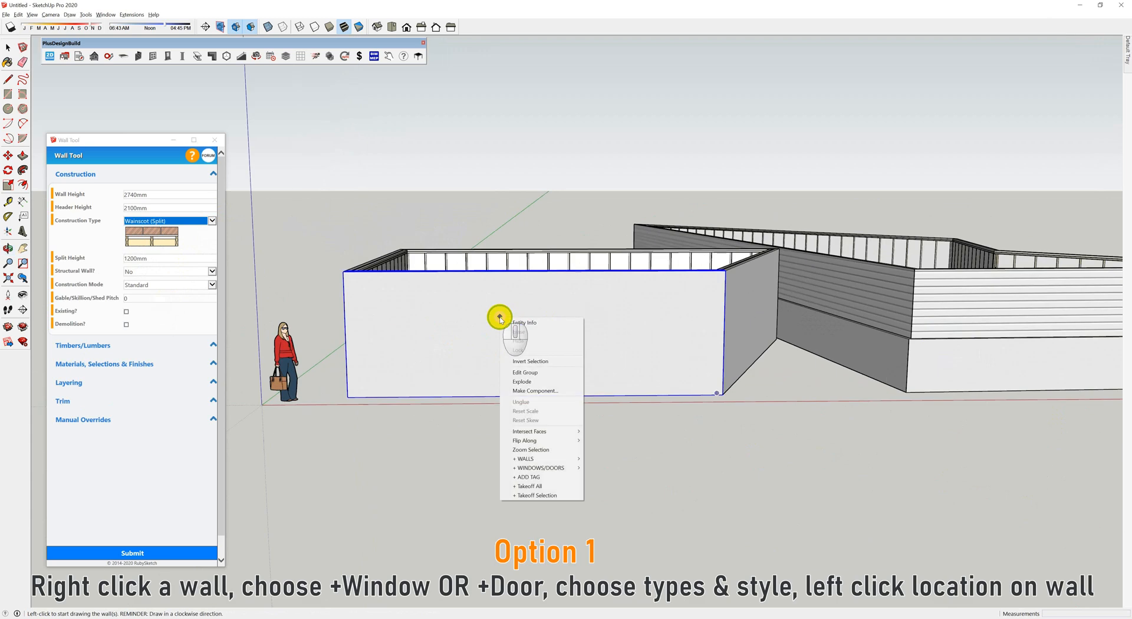
pyautogui.moveTo(542, 467)
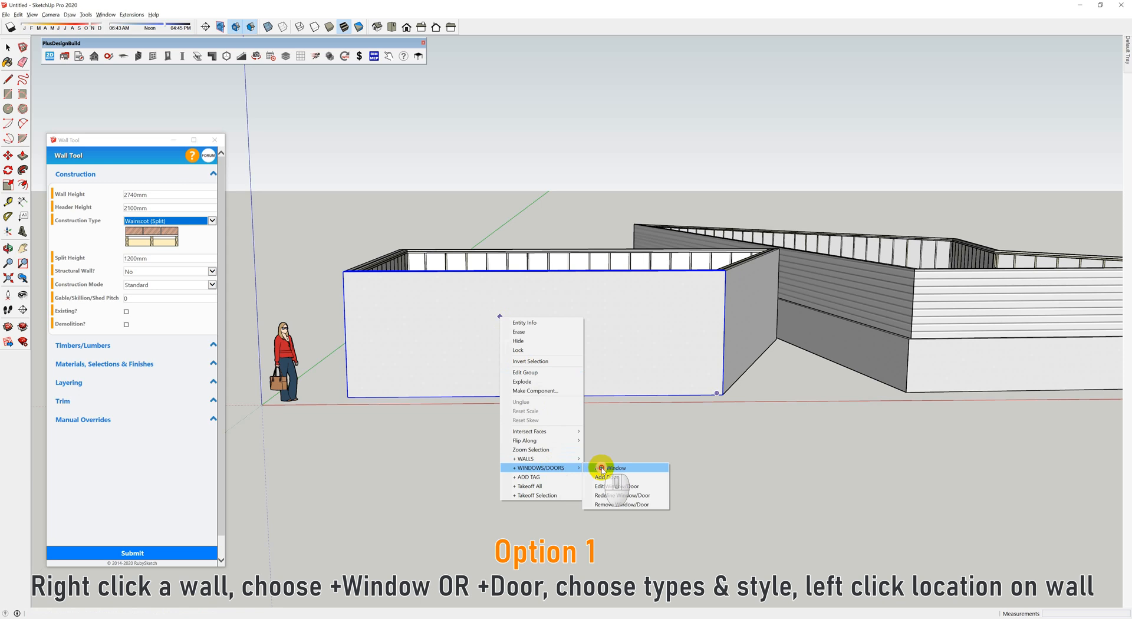
pyautogui.click(612, 468)
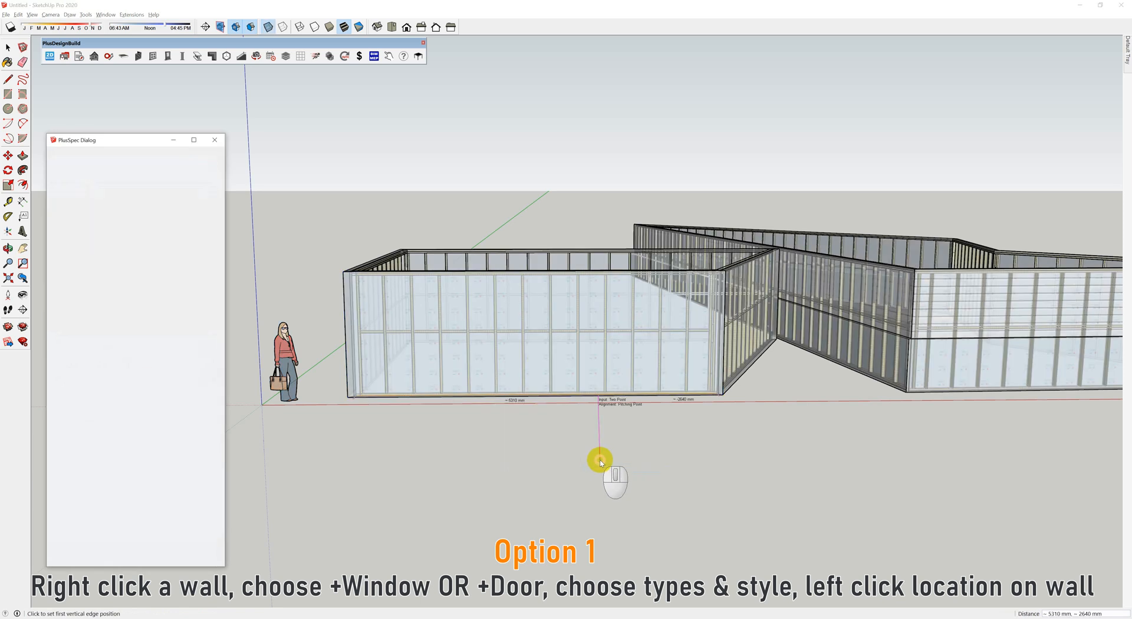
pyautogui.moveTo(565, 350)
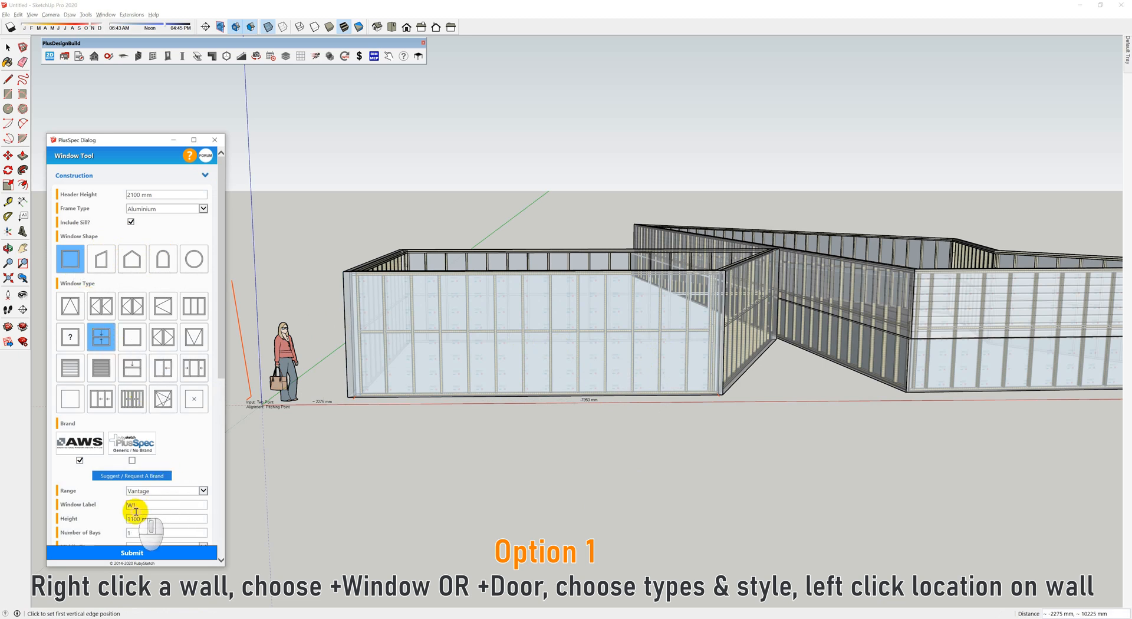
pyautogui.moveTo(682, 401)
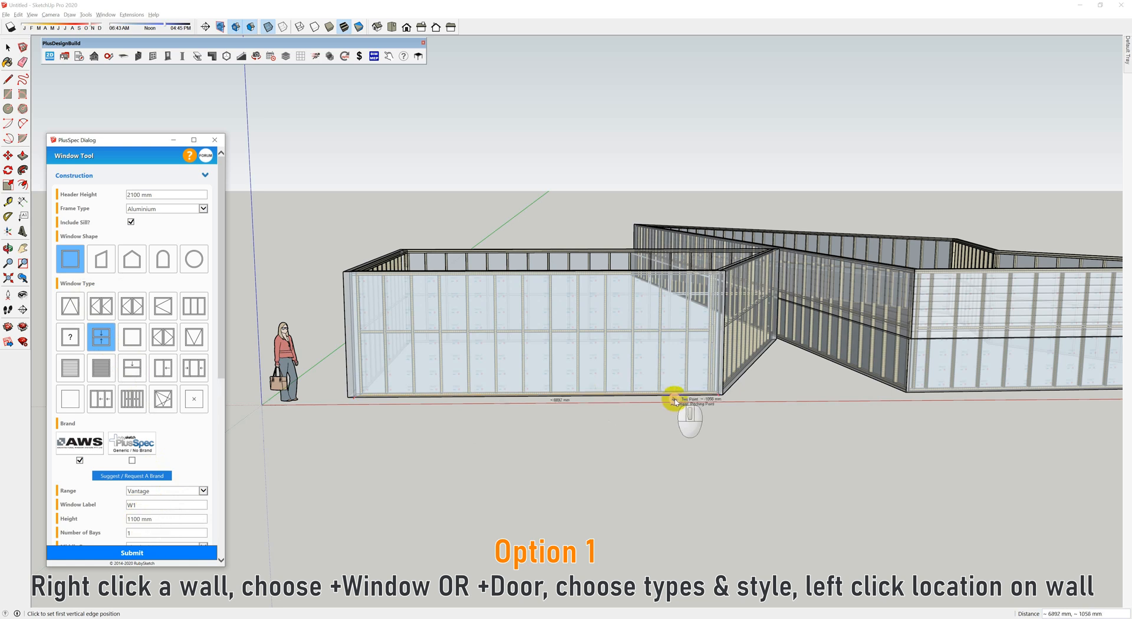
pyautogui.click(675, 400)
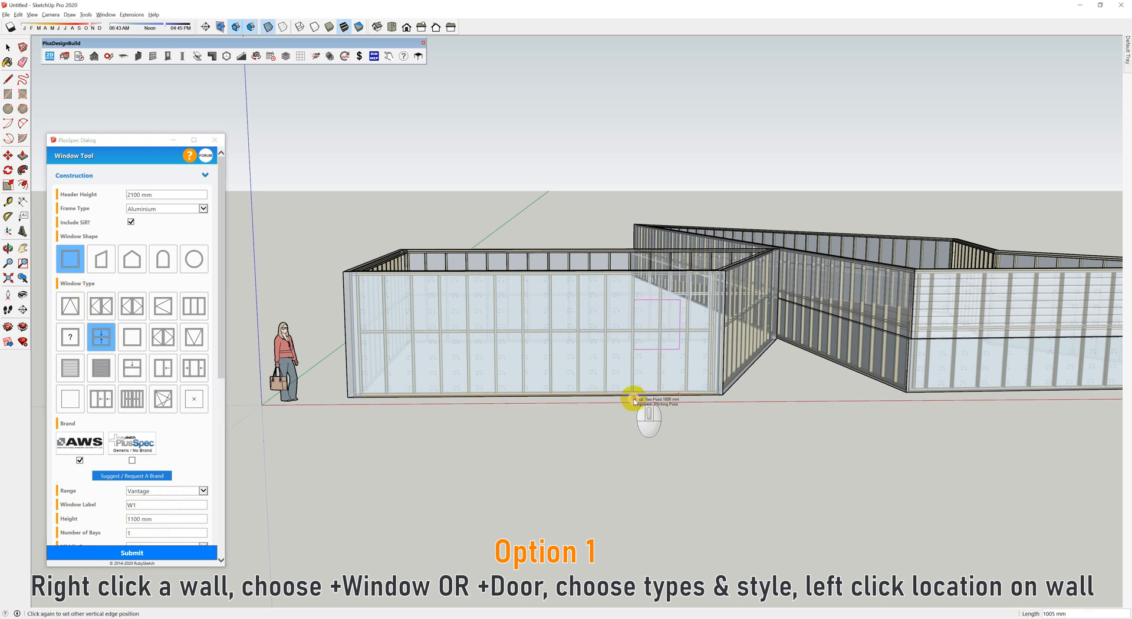
pyautogui.click(648, 400)
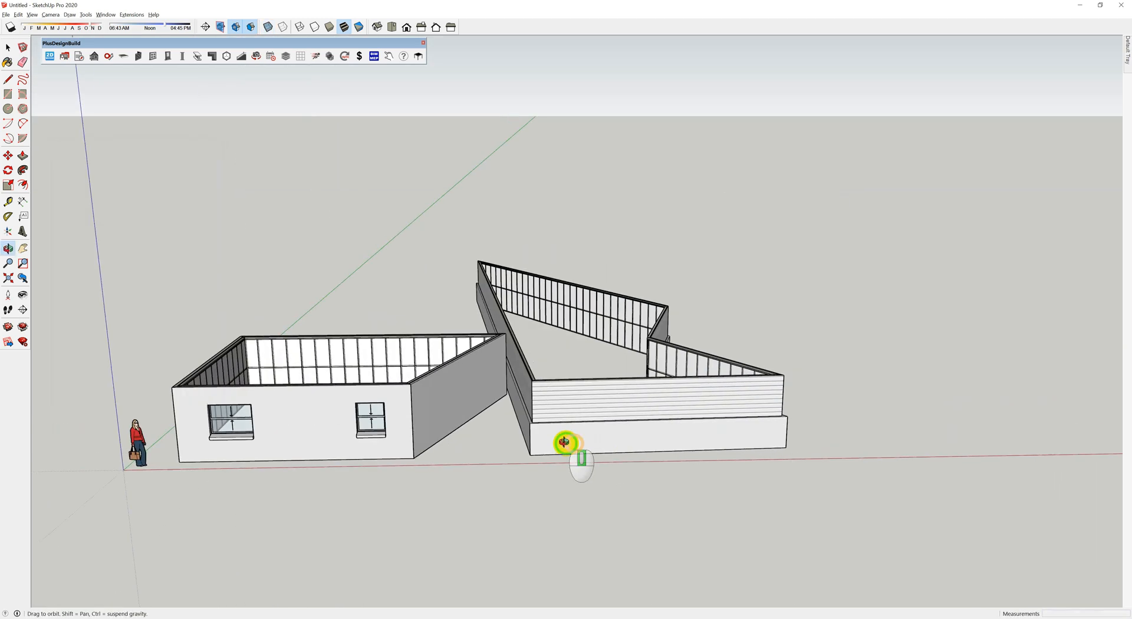
# Step: Orbit to the long wainscot wall and select it for window placement
pyautogui.moveTo(563, 442); pyautogui.dragTo(649, 388)
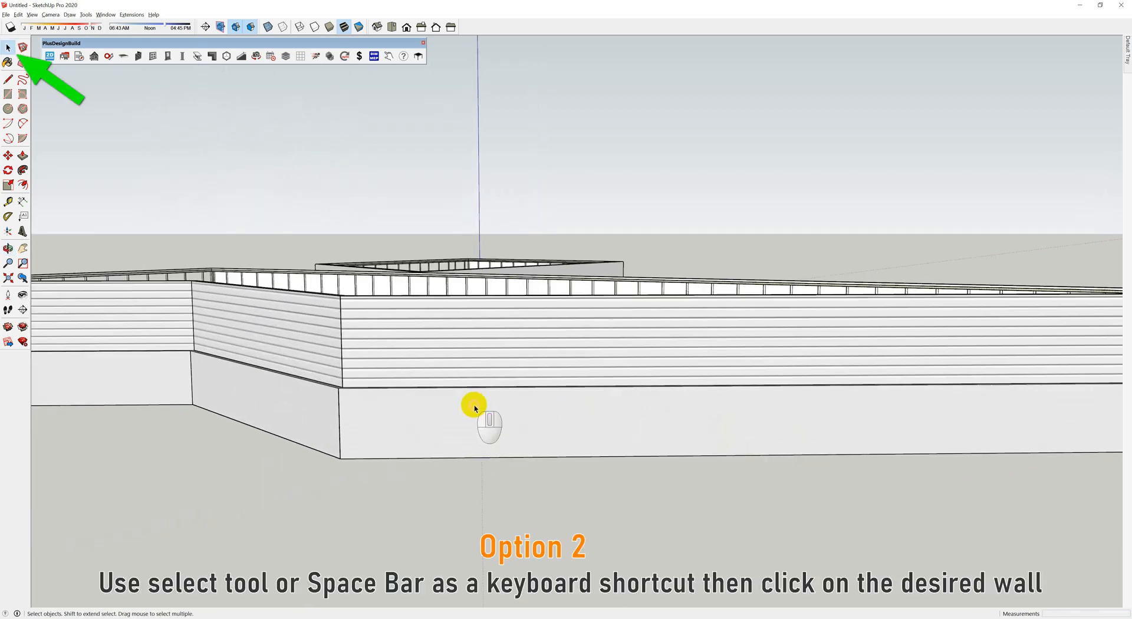
pyautogui.click(475, 404)
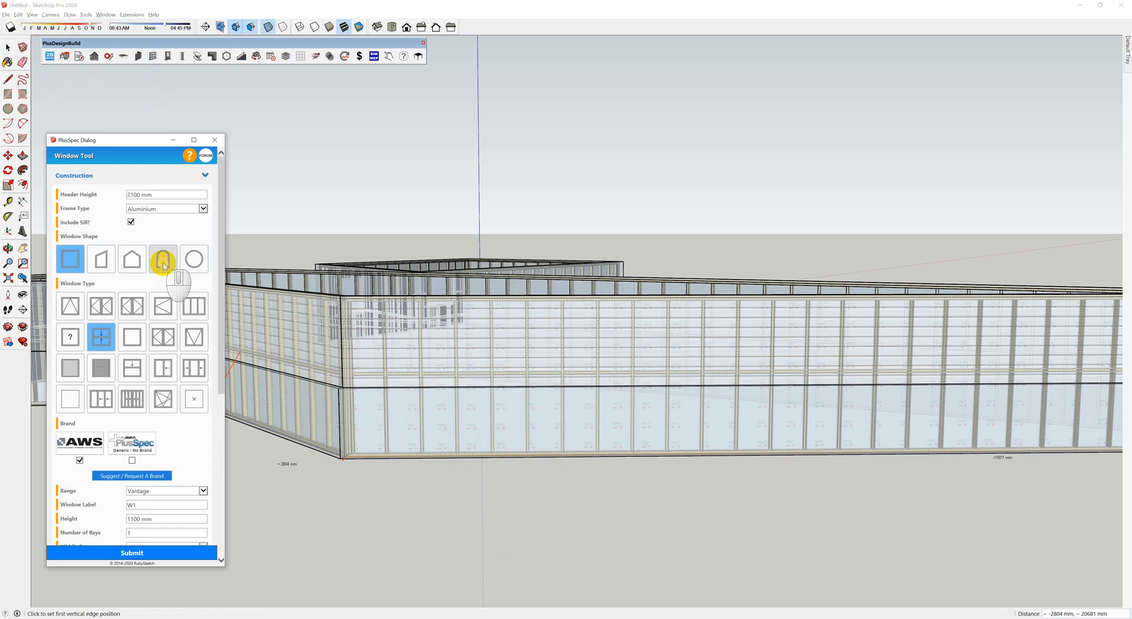
# Step: Place arched, raked, gable-topped and stacker sliding windows along the wainscot wall
pyautogui.click(163, 258)
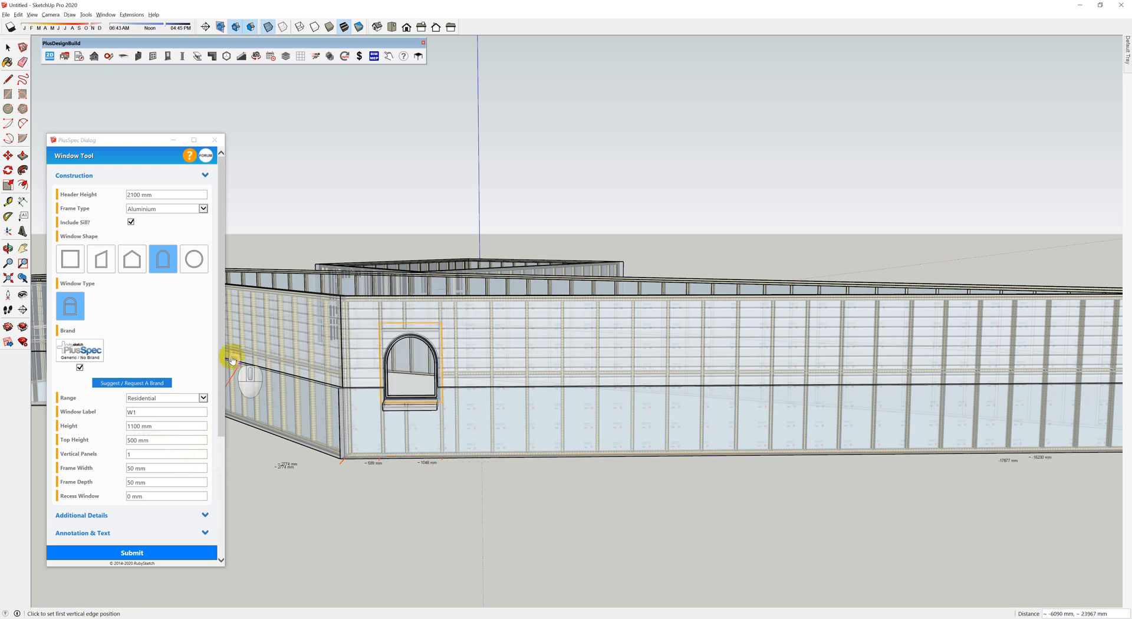
pyautogui.click(100, 258)
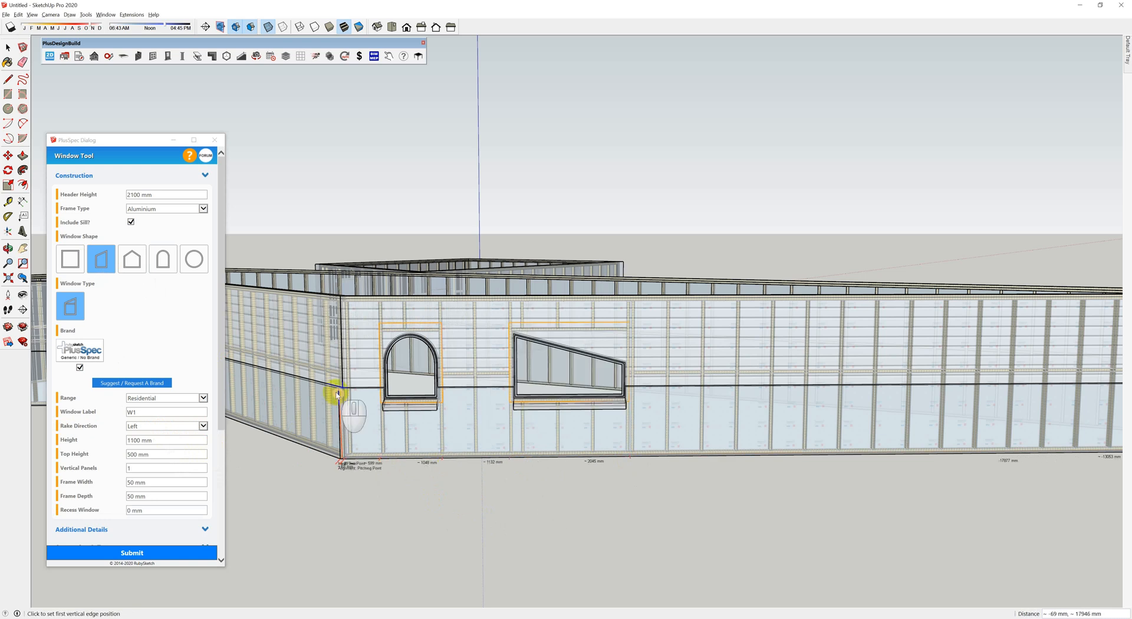
pyautogui.click(131, 258)
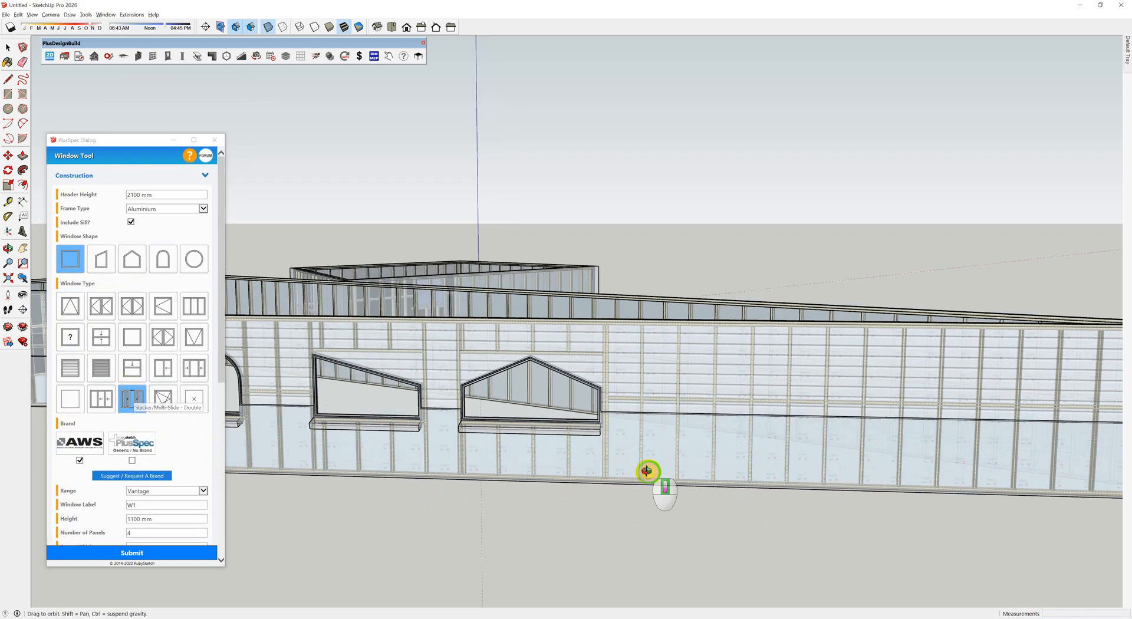
pyautogui.moveTo(648, 471); pyautogui.dragTo(762, 514)
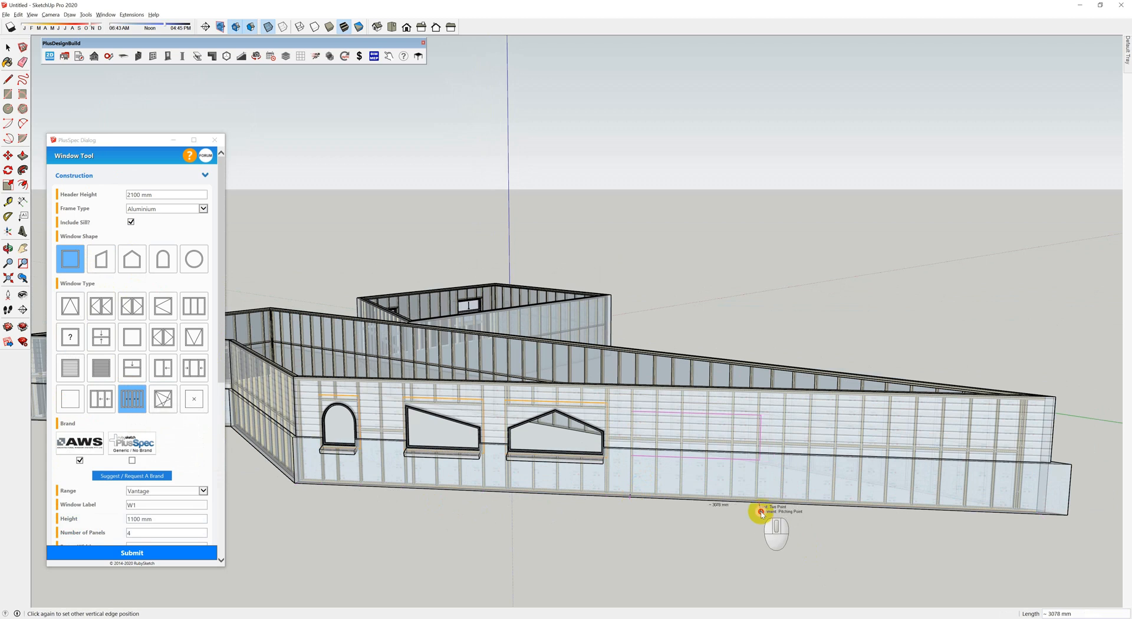
pyautogui.click(762, 513)
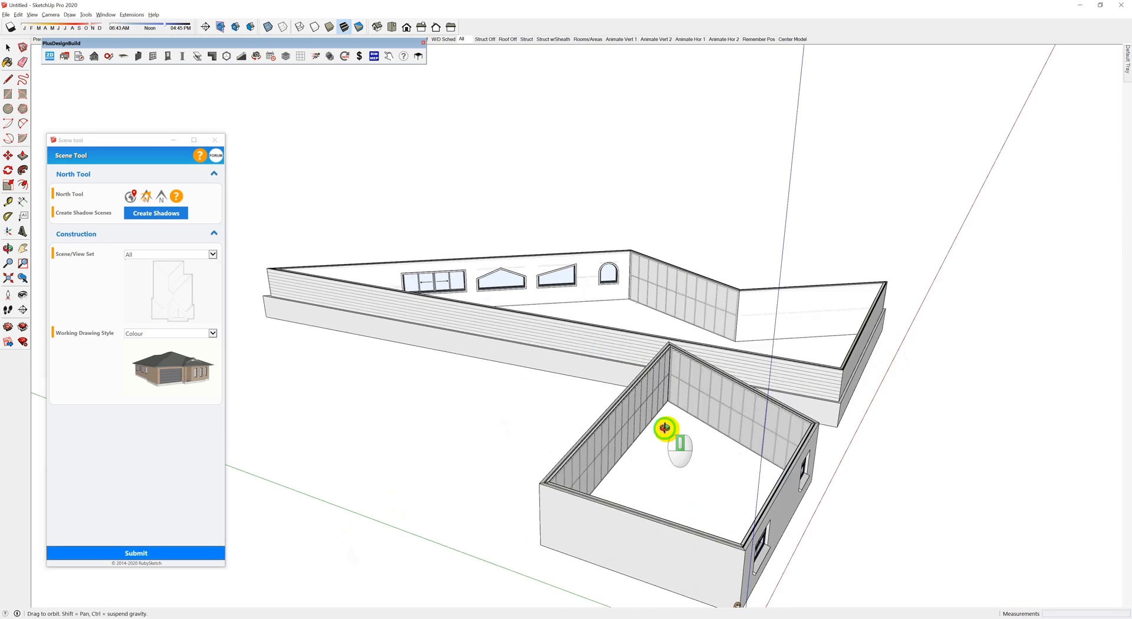
pyautogui.moveTo(664, 430); pyautogui.dragTo(411, 296)
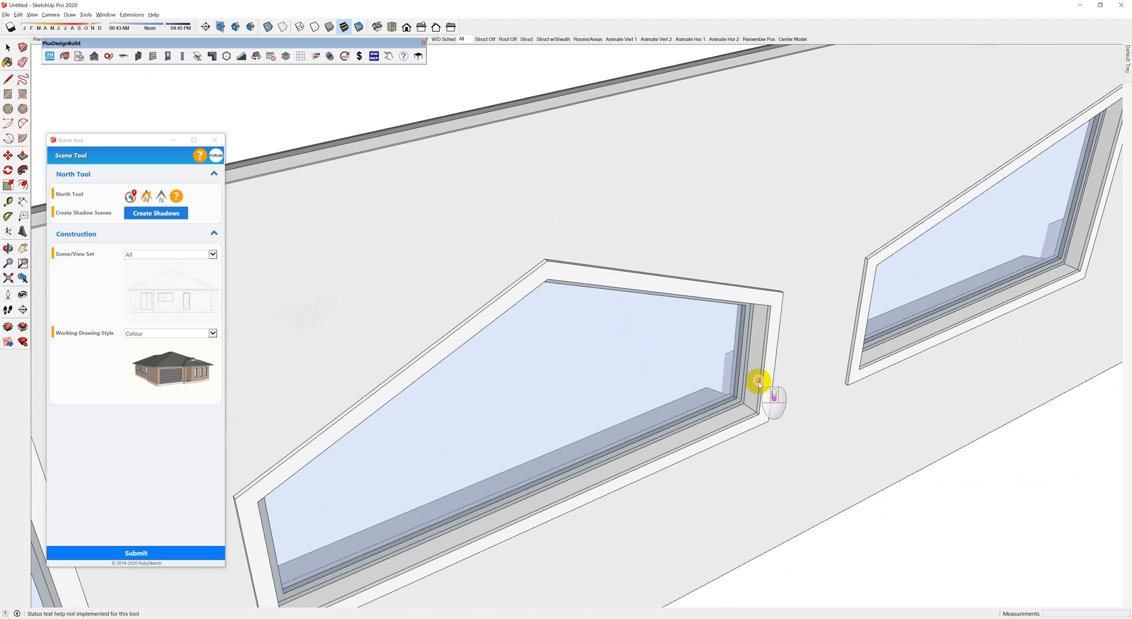
pyautogui.moveTo(758, 382); pyautogui.dragTo(1043, 444)
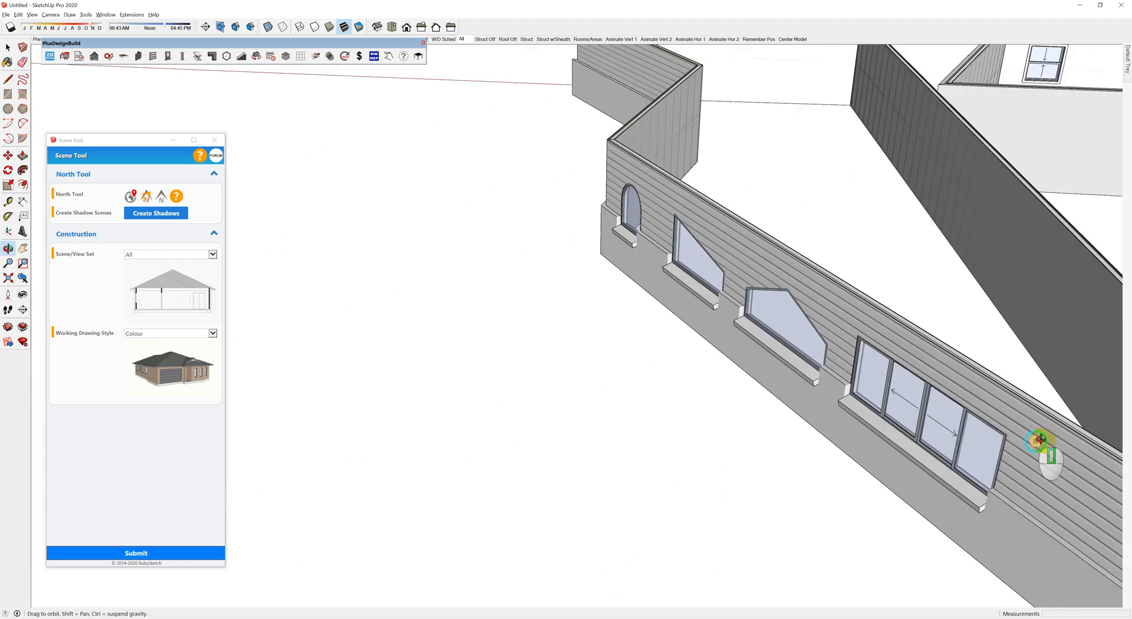
pyautogui.moveTo(1043, 441); pyautogui.dragTo(653, 404)
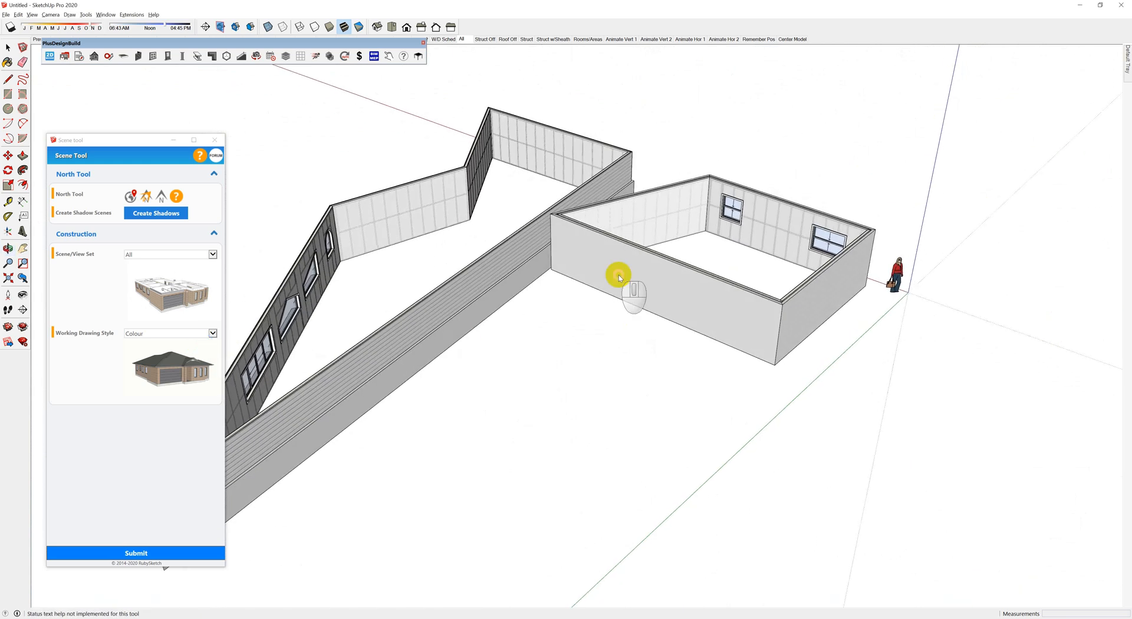
# Step: Begin adding a door to the enclosure's end wall with External Doors as the category
pyautogui.rightClick(633, 294)
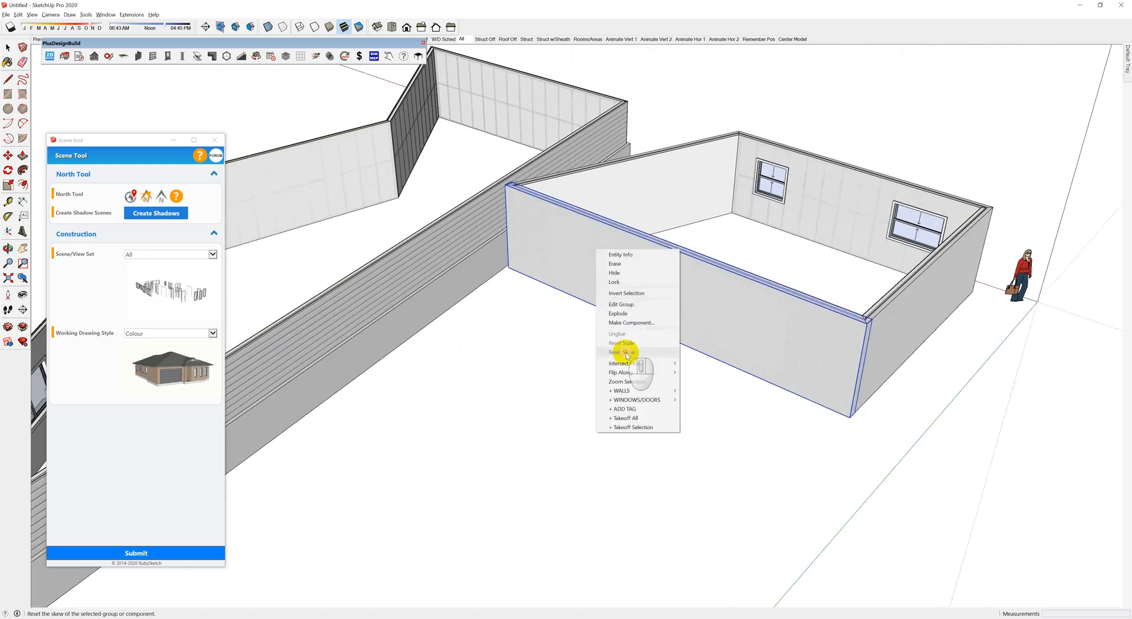
pyautogui.moveTo(637, 400)
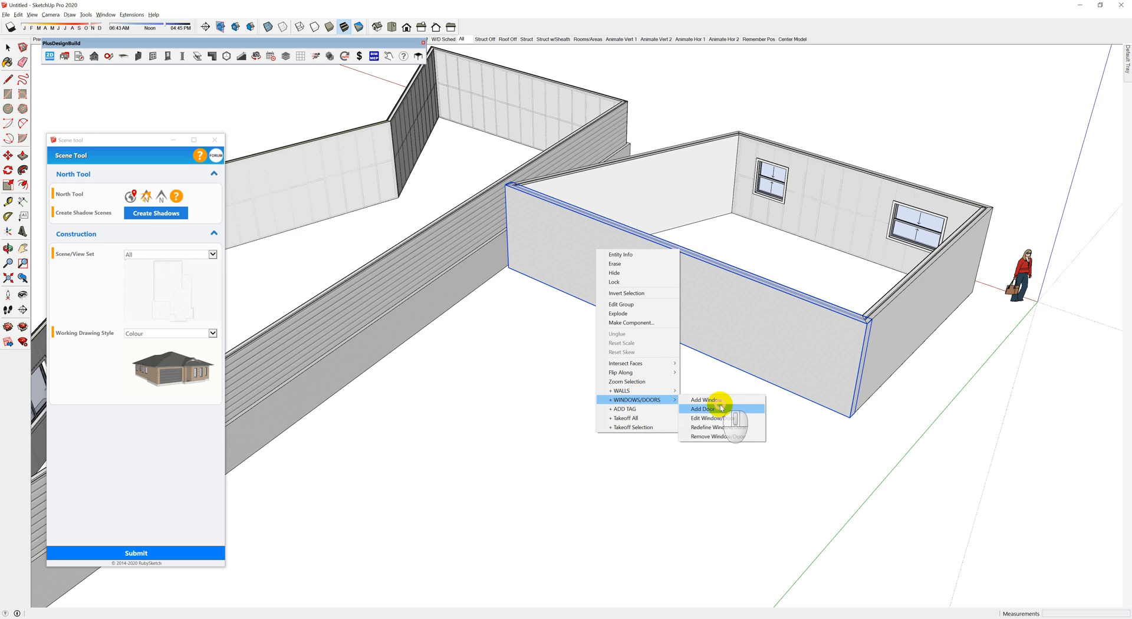
pyautogui.click(700, 409)
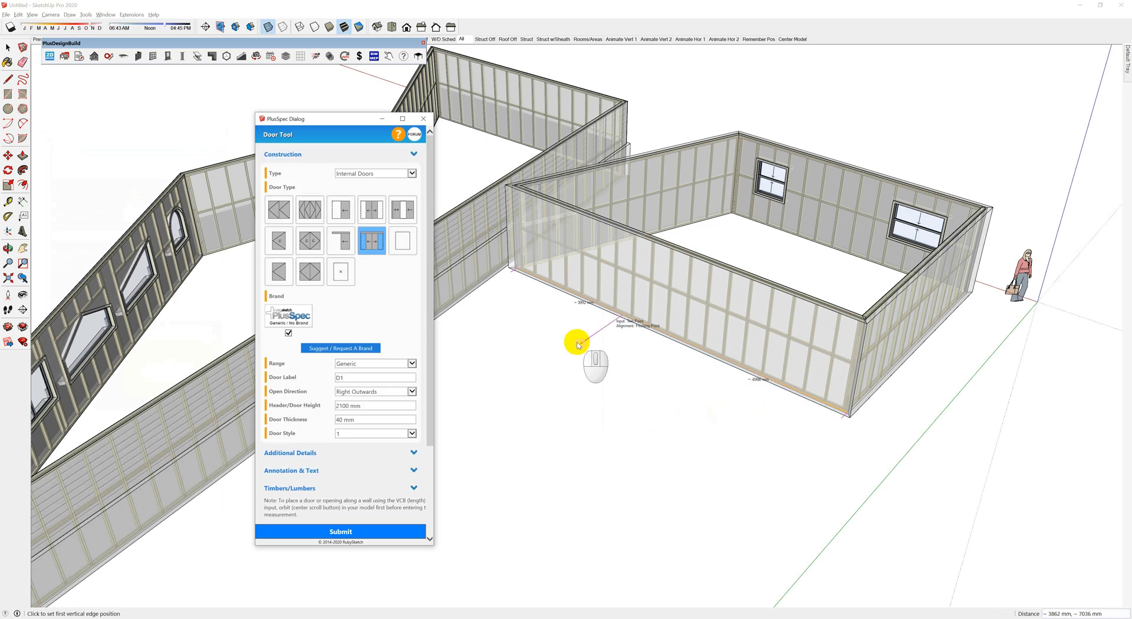
pyautogui.click(374, 173)
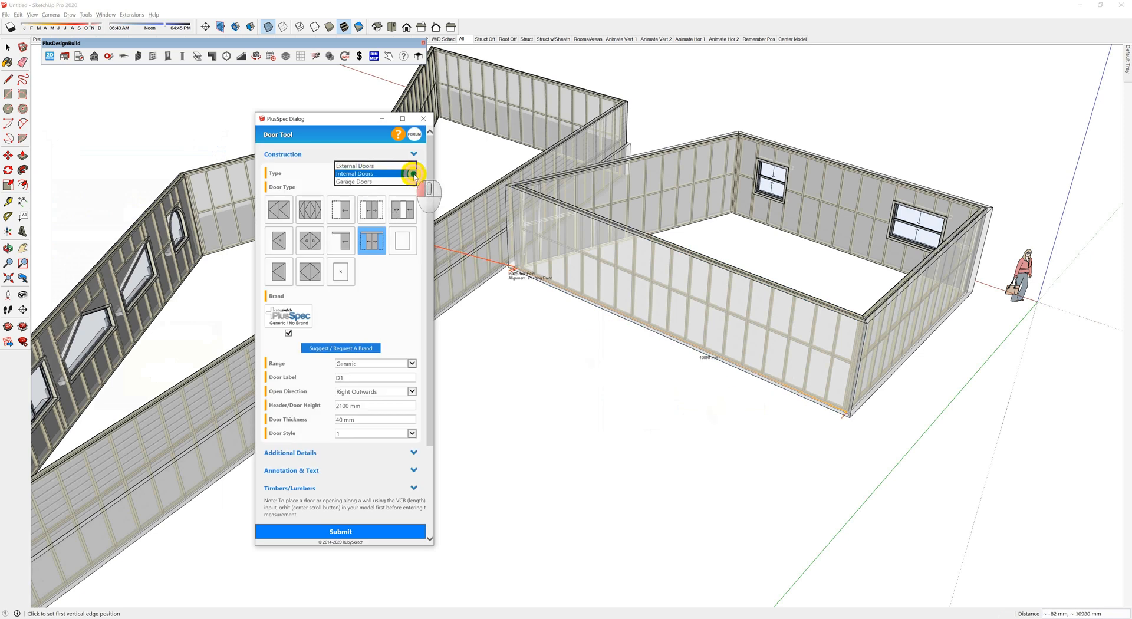
pyautogui.click(354, 174)
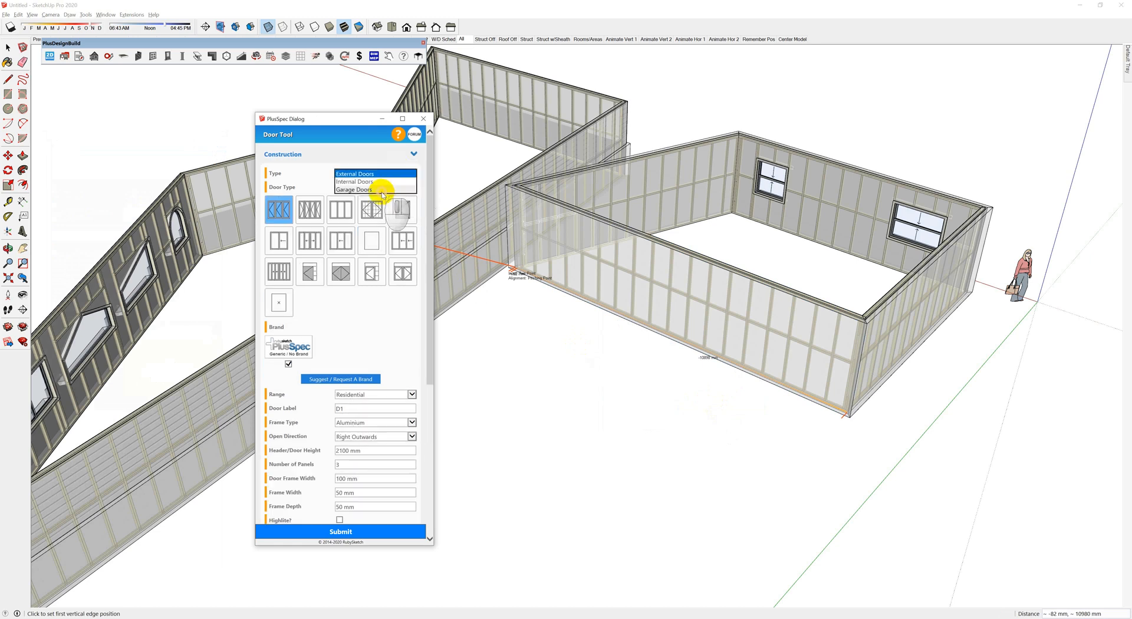
pyautogui.click(354, 173)
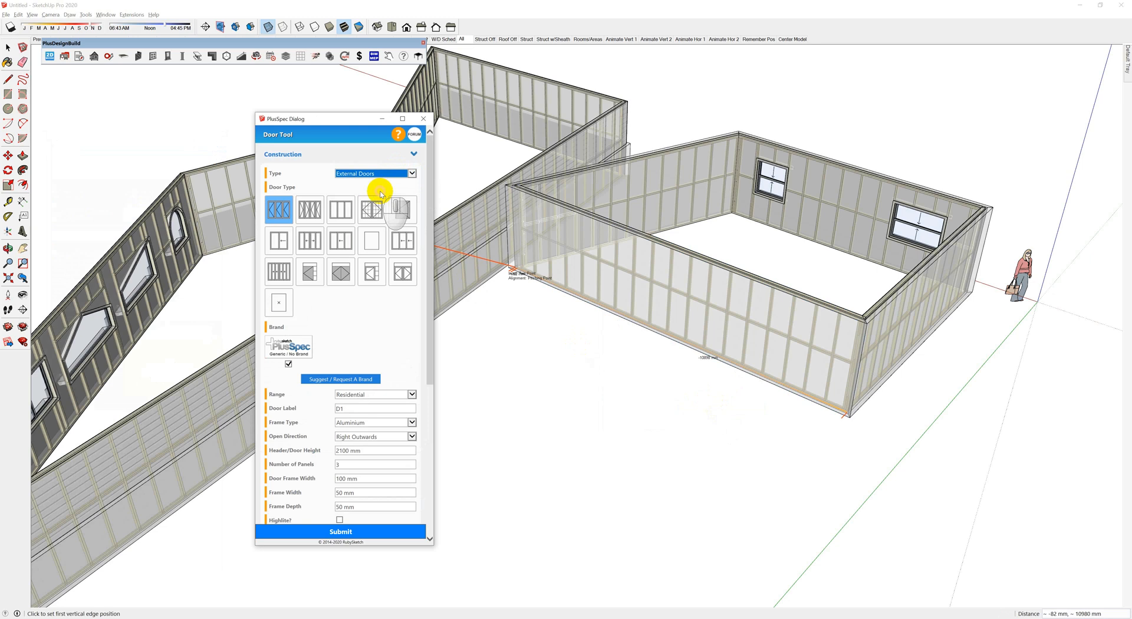
pyautogui.click(375, 174)
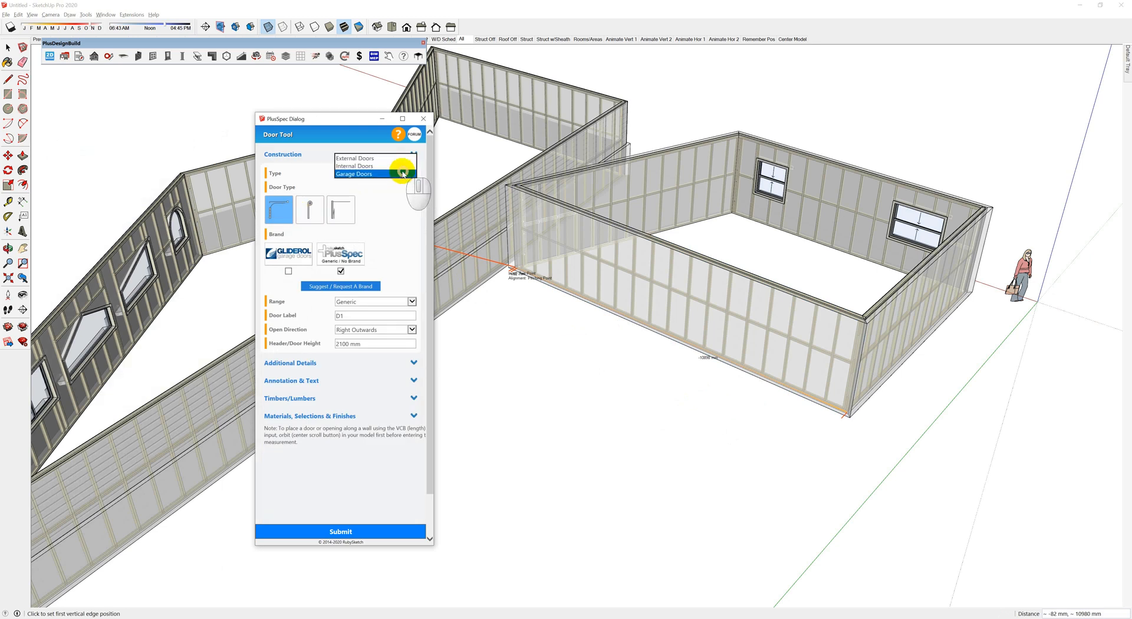
pyautogui.click(354, 173)
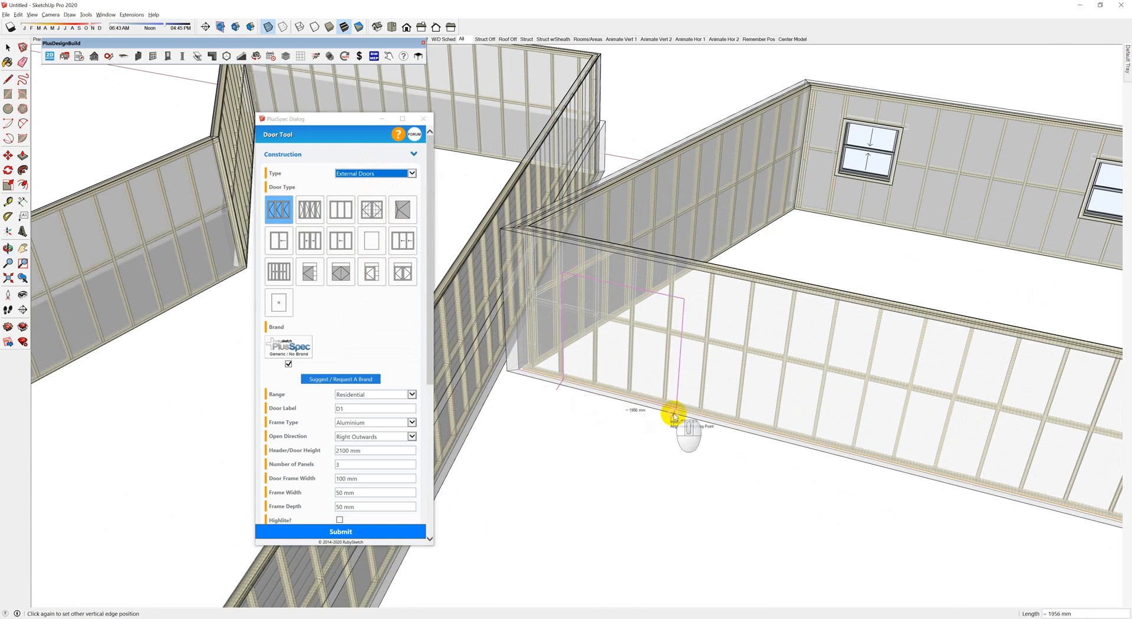
# Step: Place the bifold door, then set up hinged patio double door D2 labelled in elevation
pyautogui.click(676, 417)
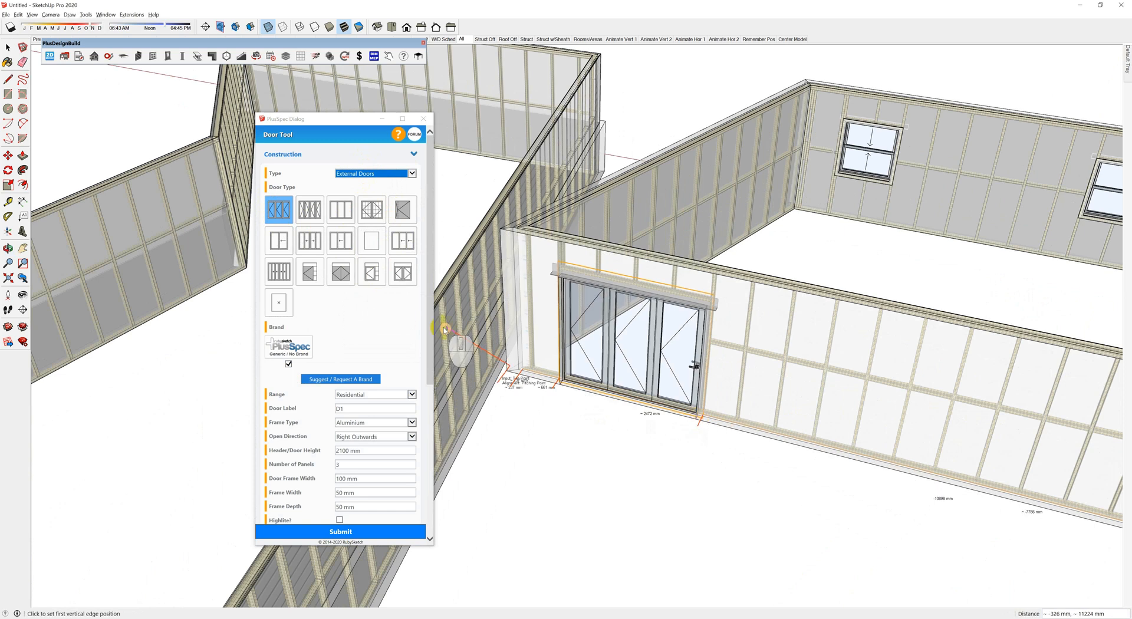
pyautogui.moveTo(279, 271)
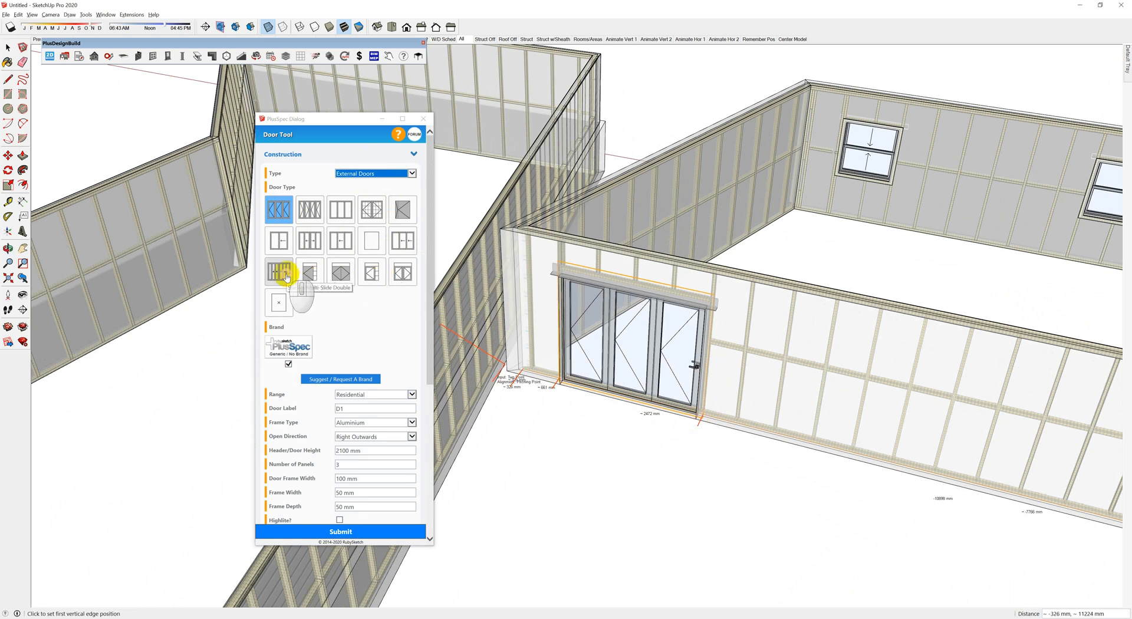
pyautogui.click(403, 271)
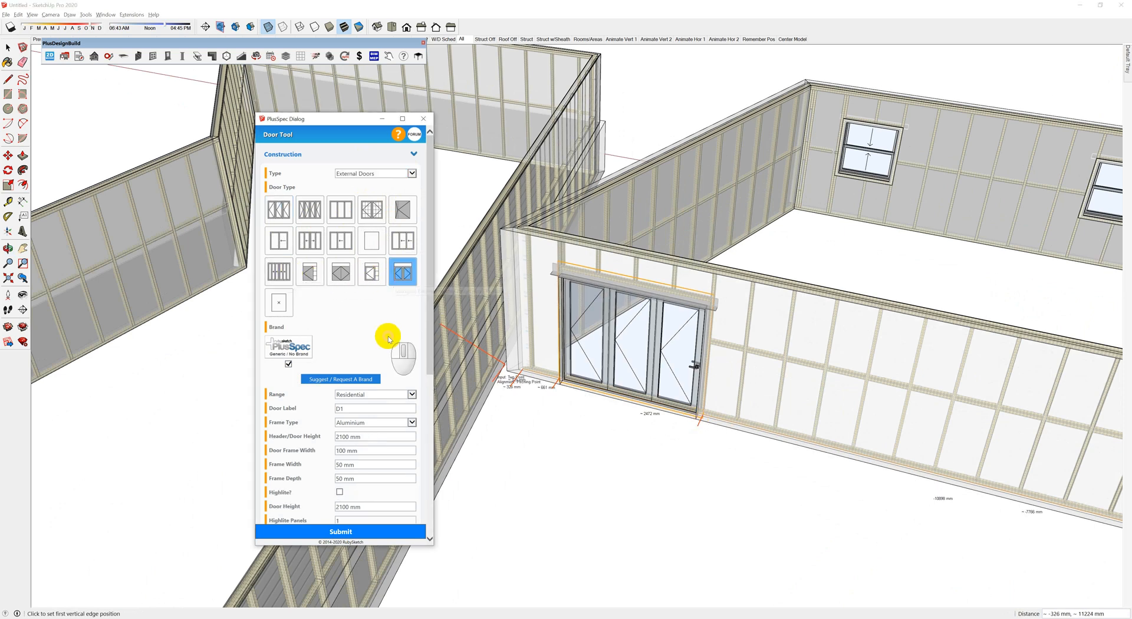
pyautogui.scroll(-3)
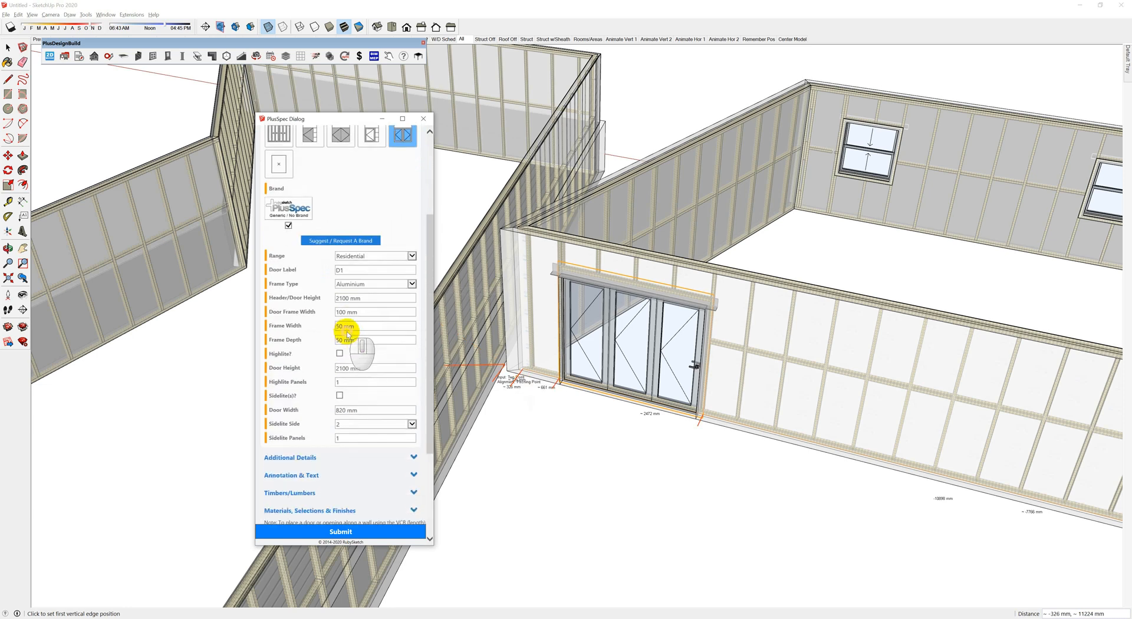
pyautogui.scroll(-3)
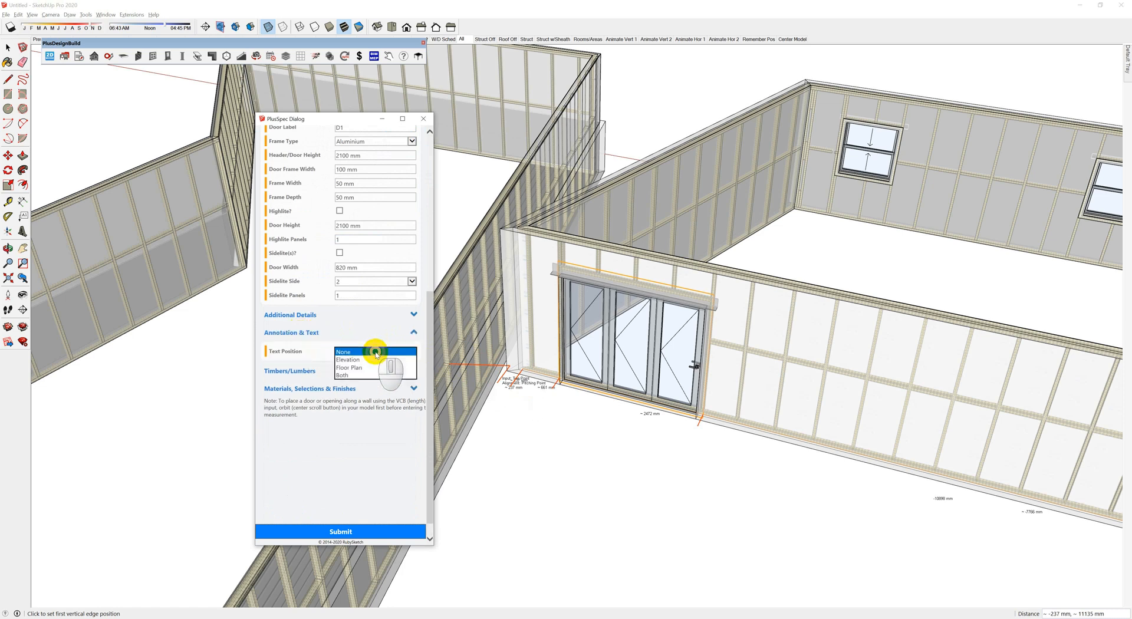
pyautogui.click(344, 352)
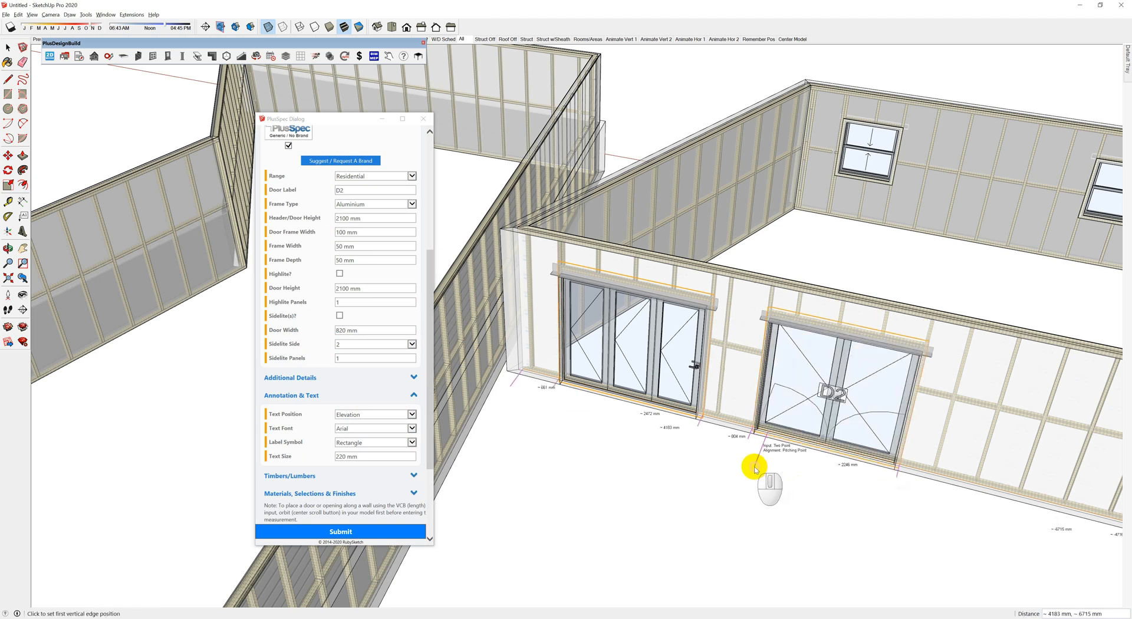
pyautogui.moveTo(755, 469); pyautogui.dragTo(823, 422)
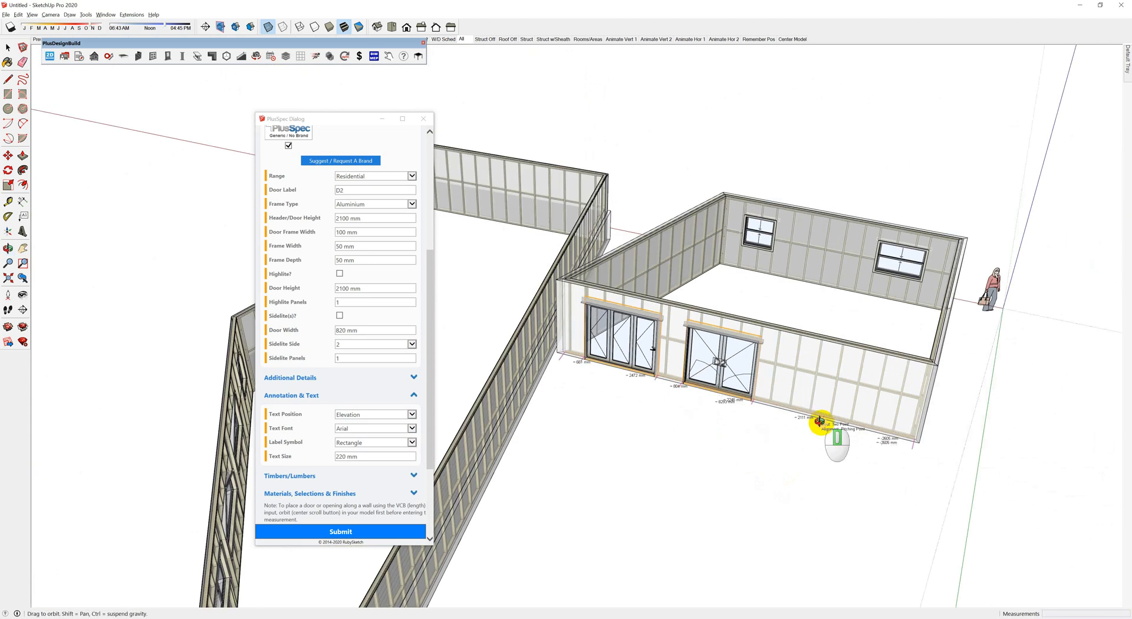
# Step: Orbit to the right side wall and choose External Hinged Patio Glass doors
pyautogui.moveTo(824, 420); pyautogui.dragTo(788, 530)
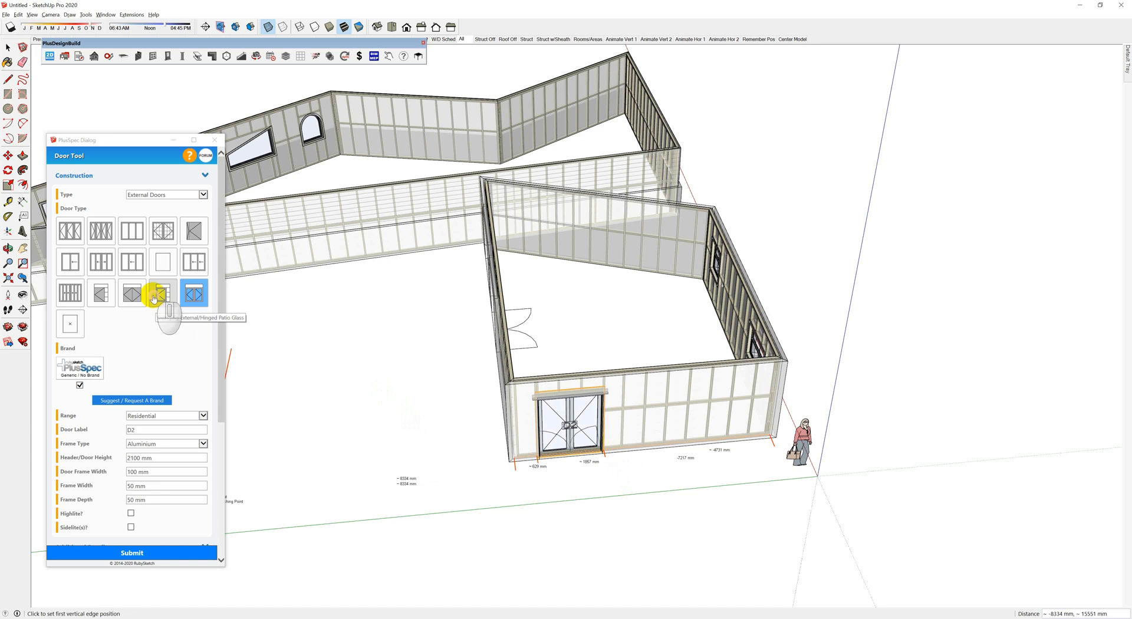
pyautogui.click(100, 230)
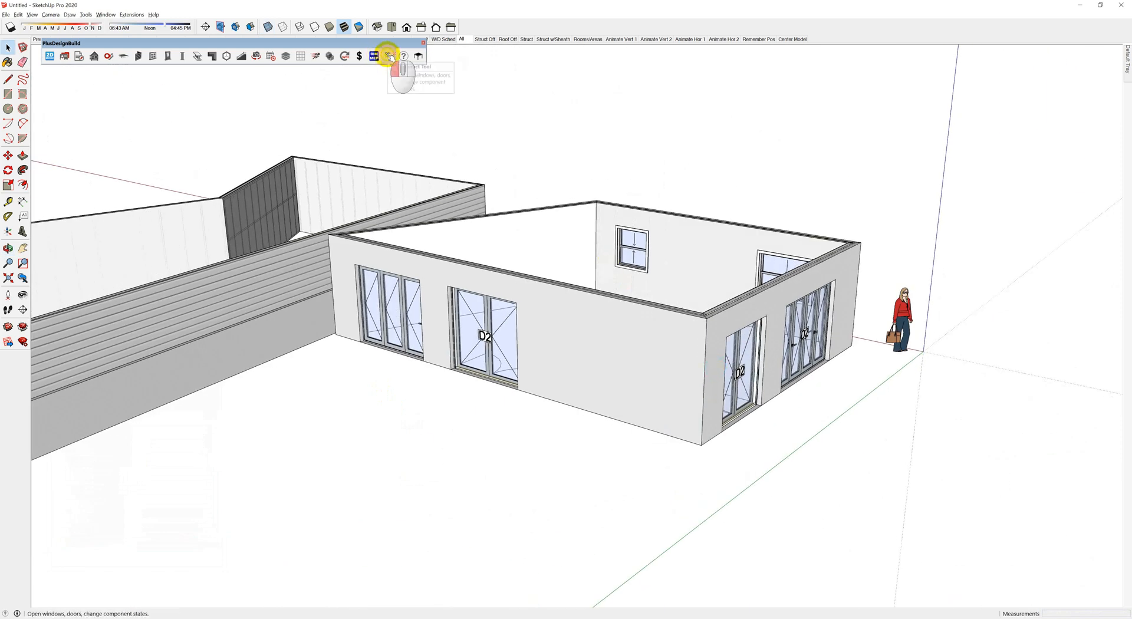
# Step: Swing the external doors open and zoom in on the front wall openings
pyautogui.click(495, 382)
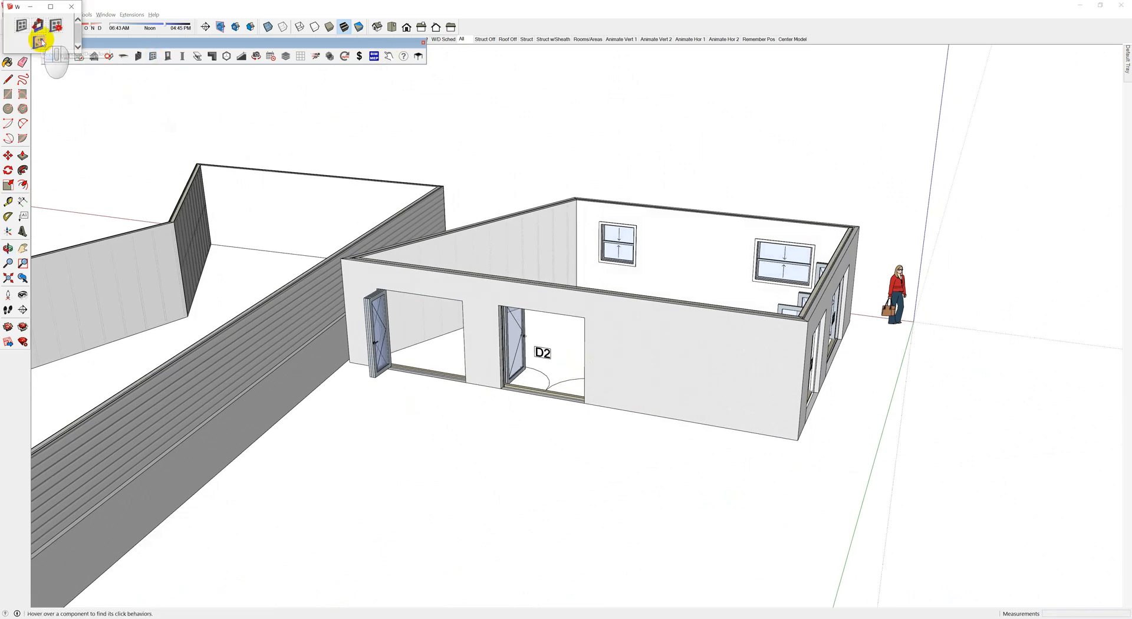
pyautogui.moveTo(55, 29)
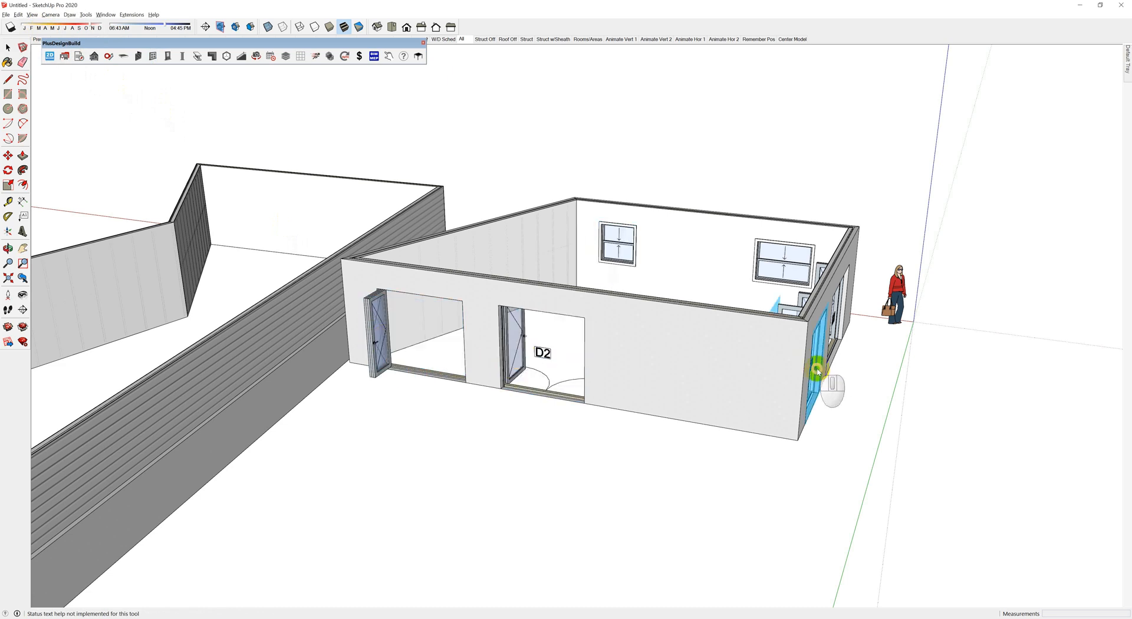
pyautogui.moveTo(816, 372); pyautogui.dragTo(693, 433)
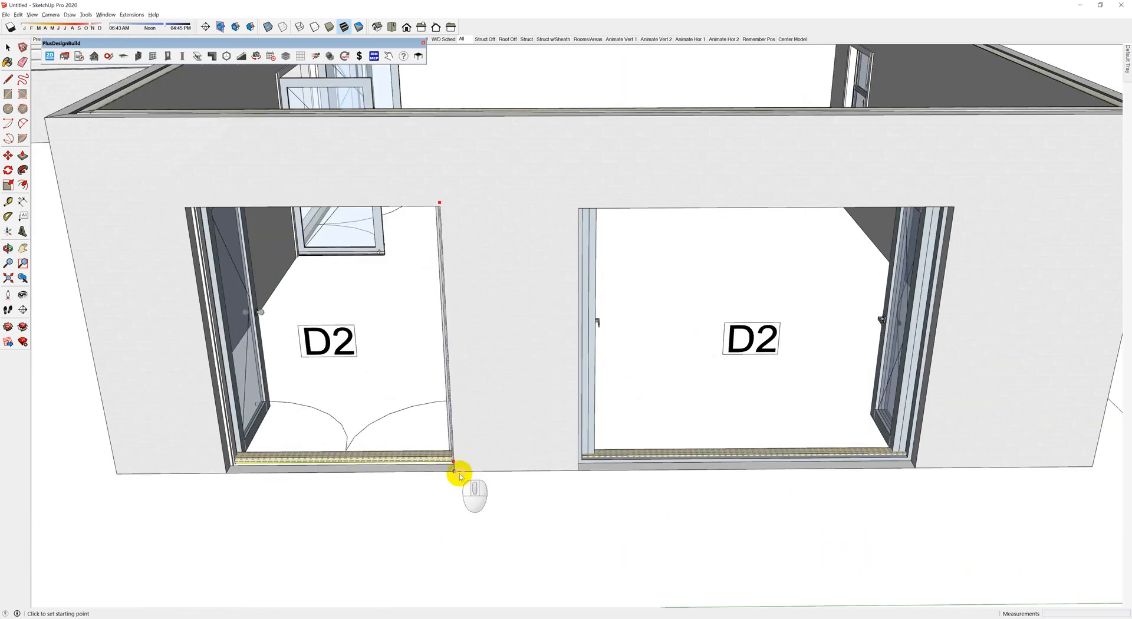
# Step: Measure the width across the base of the left D2 door opening
pyautogui.click(450, 464)
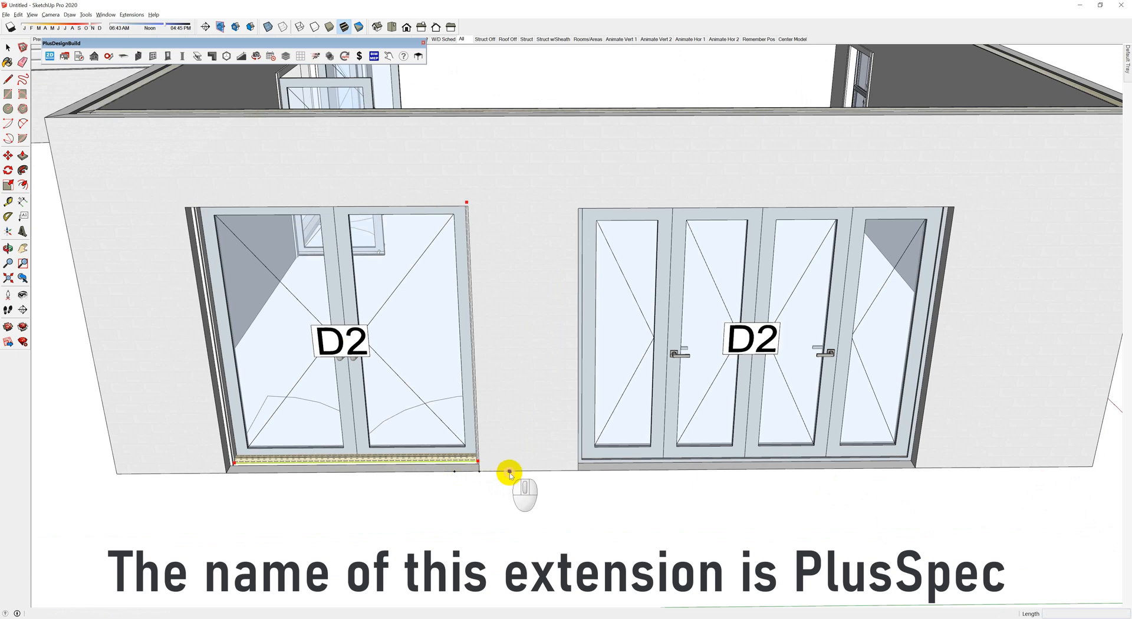
pyautogui.click(498, 469)
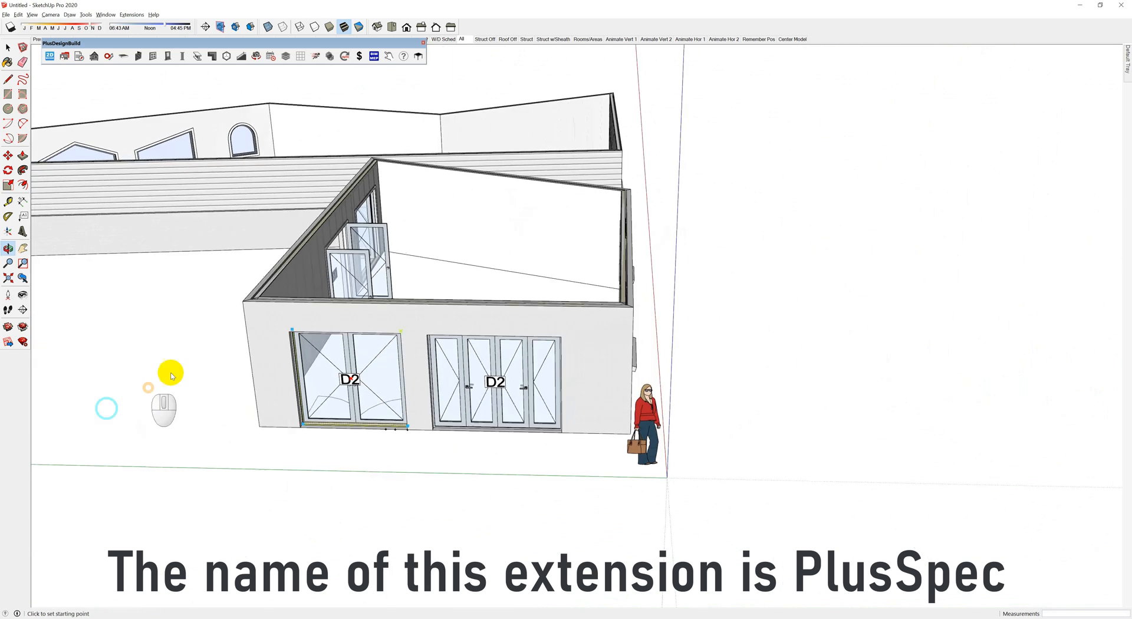
pyautogui.moveTo(171, 374); pyautogui.dragTo(567, 502)
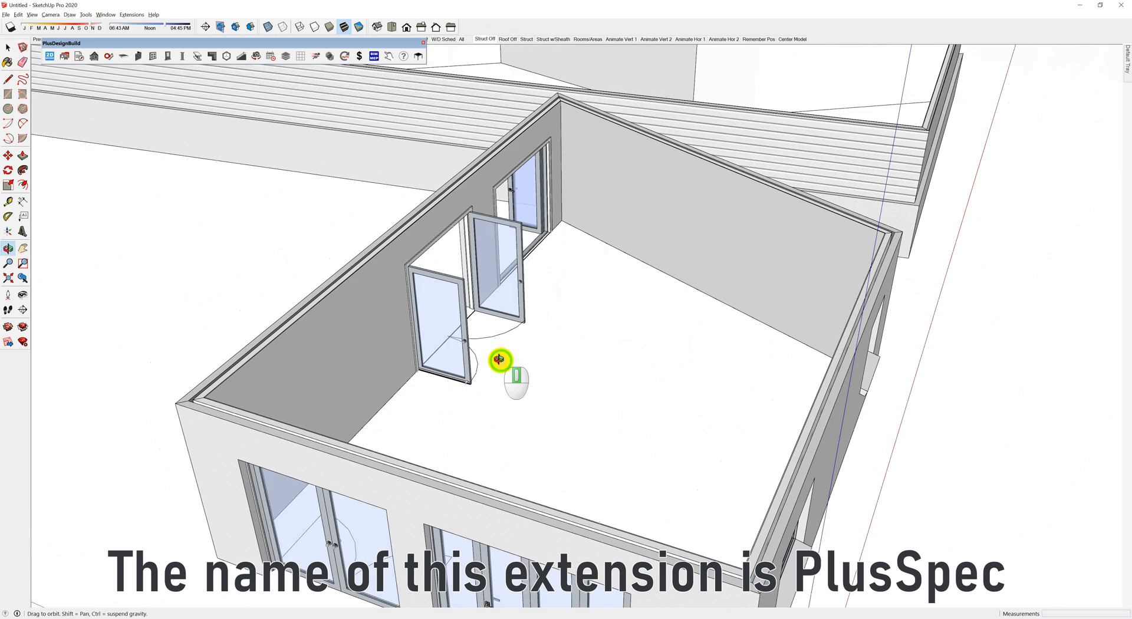
pyautogui.moveTo(500, 361); pyautogui.dragTo(592, 372)
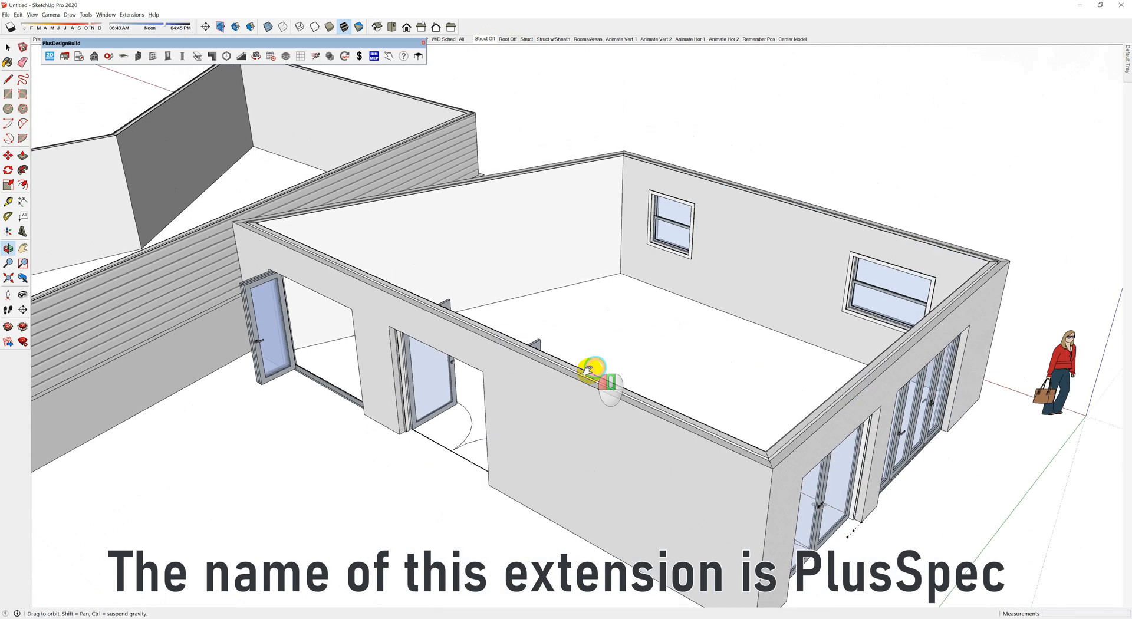